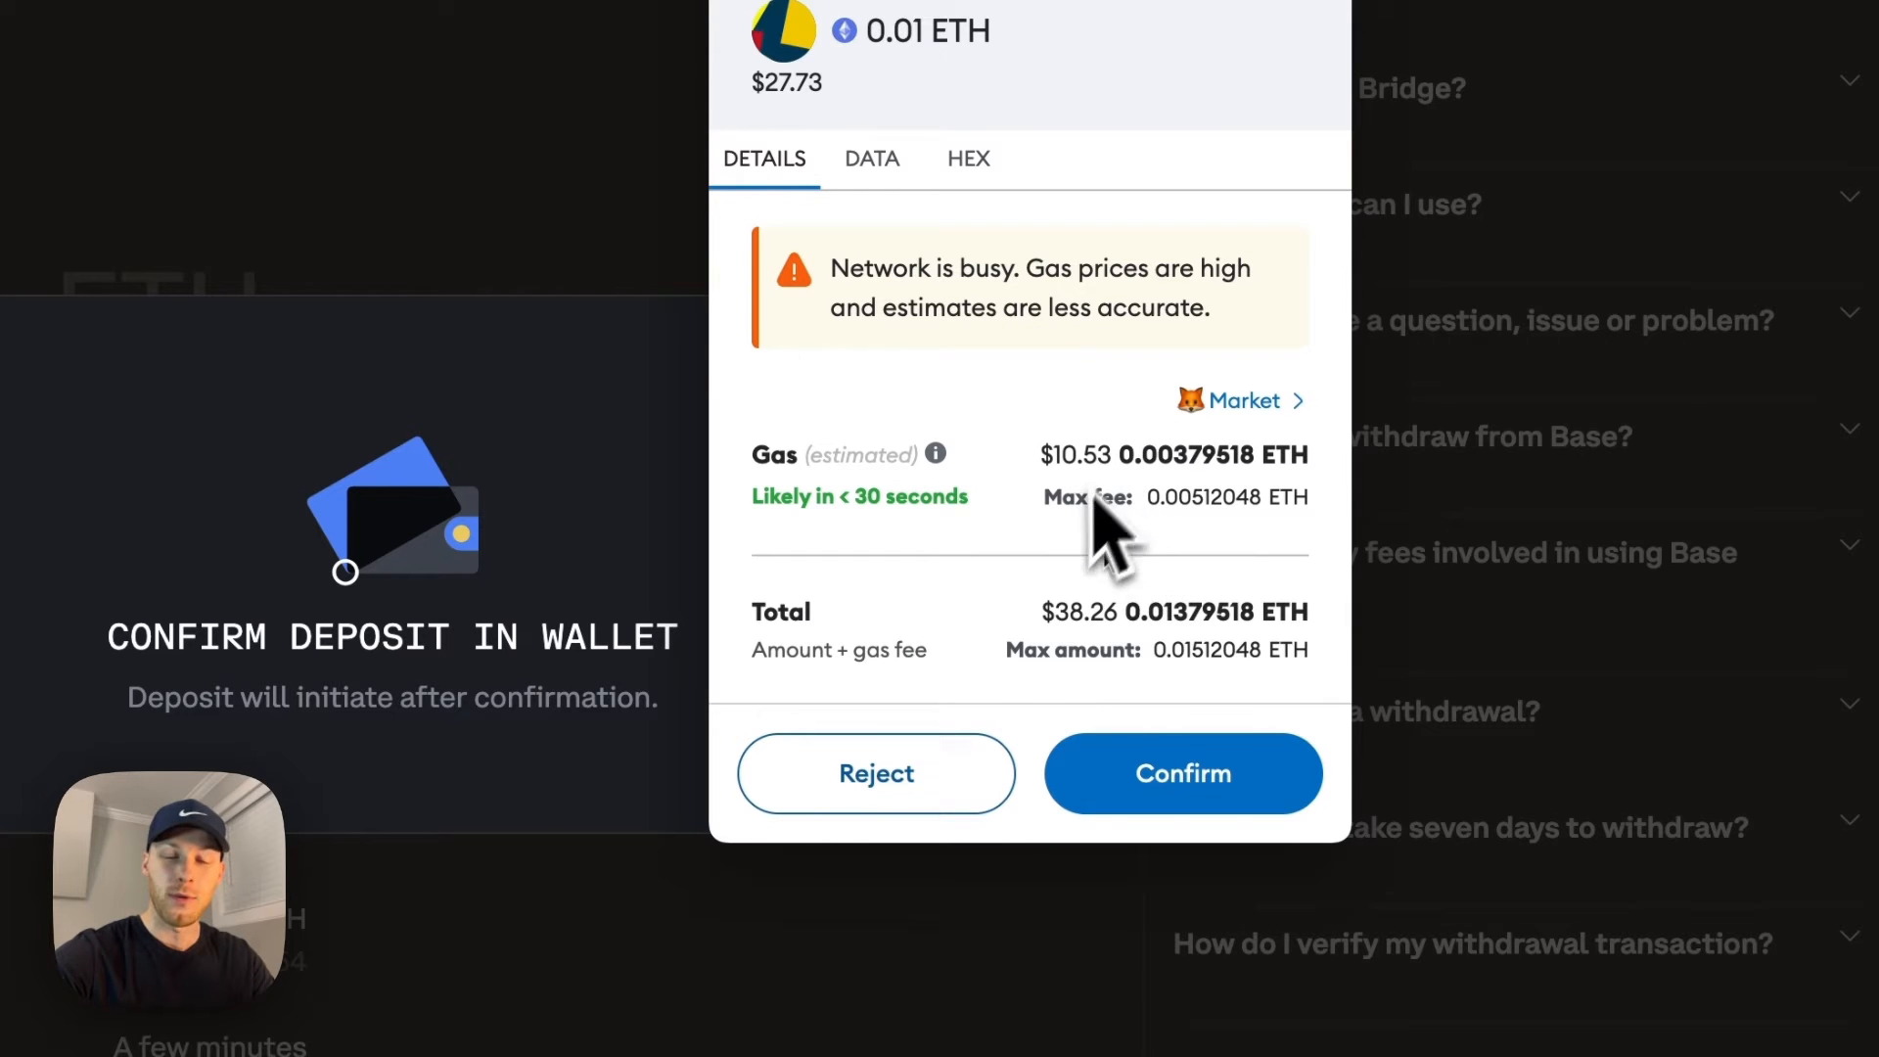
Confirm the 0.01 ETH bridge deposit transaction in MetaMask
{"action": "left_click", "coordinate": [1180, 773]}
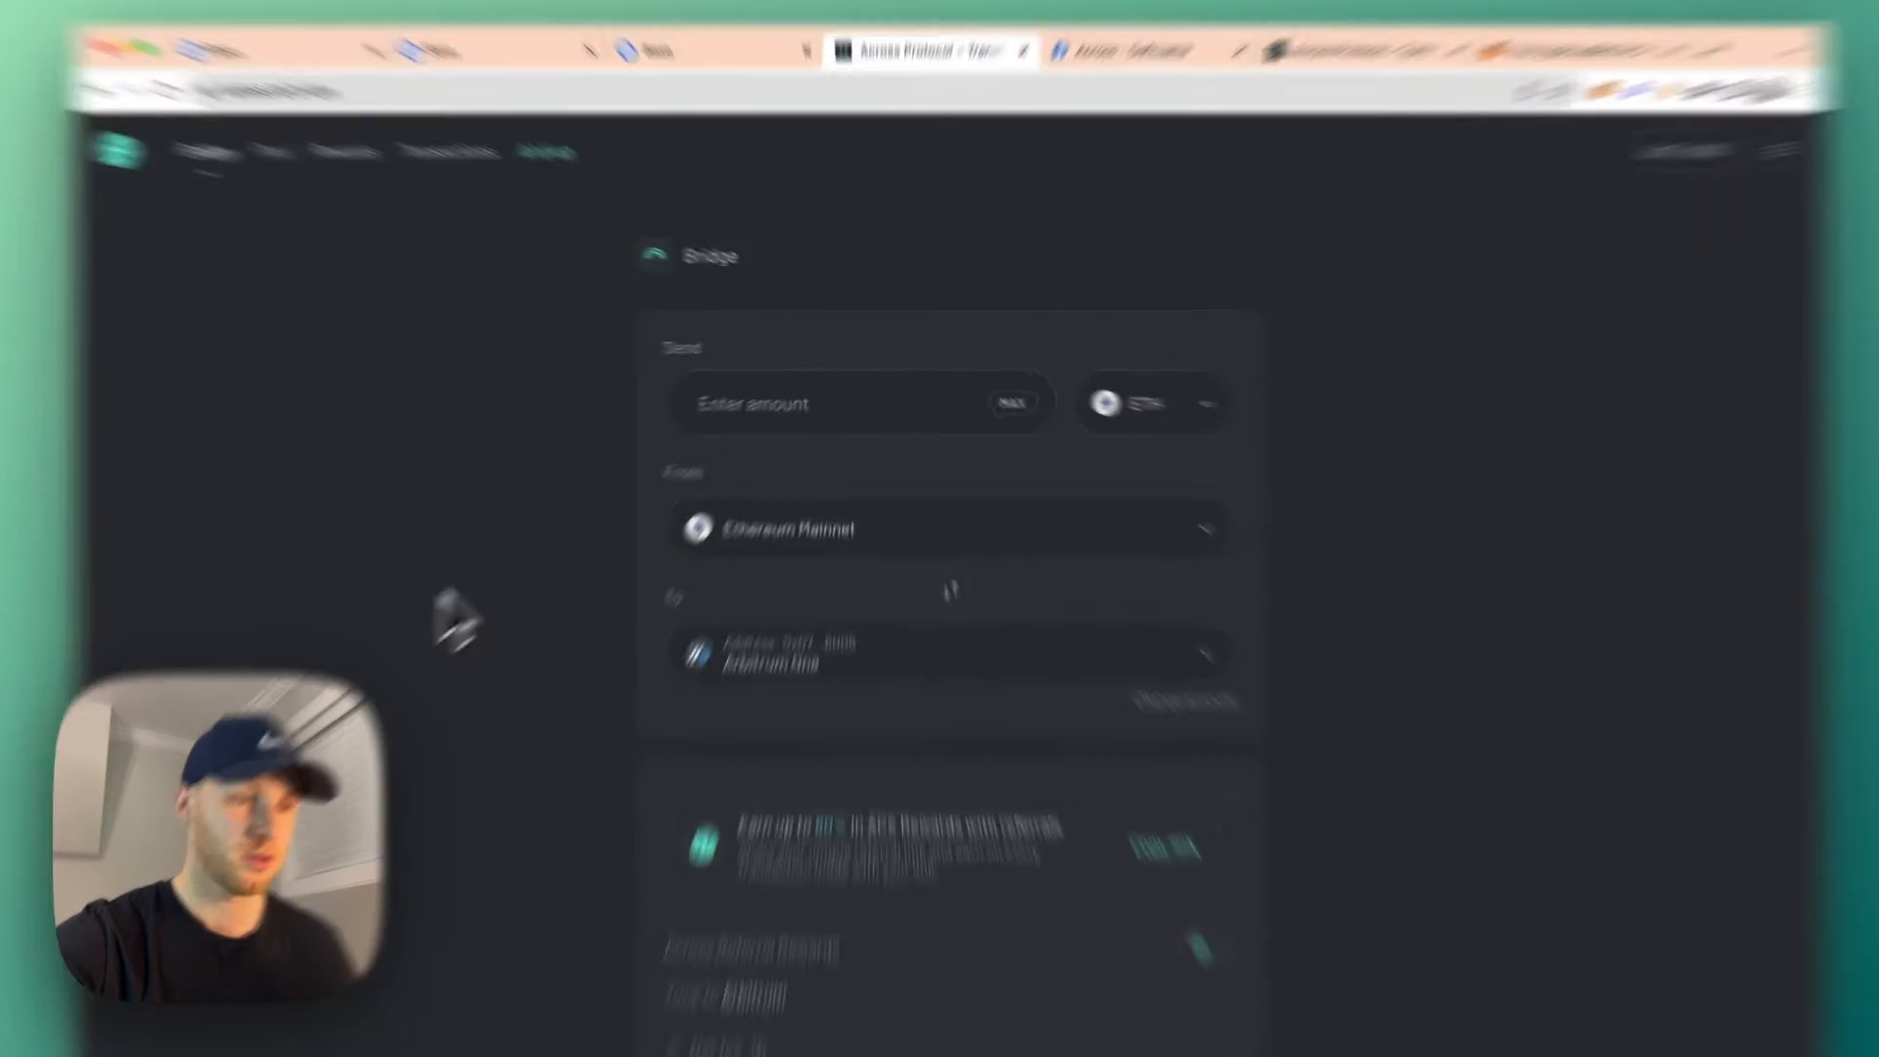
Choose Arbitrum One as the source chain for the bridge to Base
{"action": "left_click", "coordinate": [947, 528]}
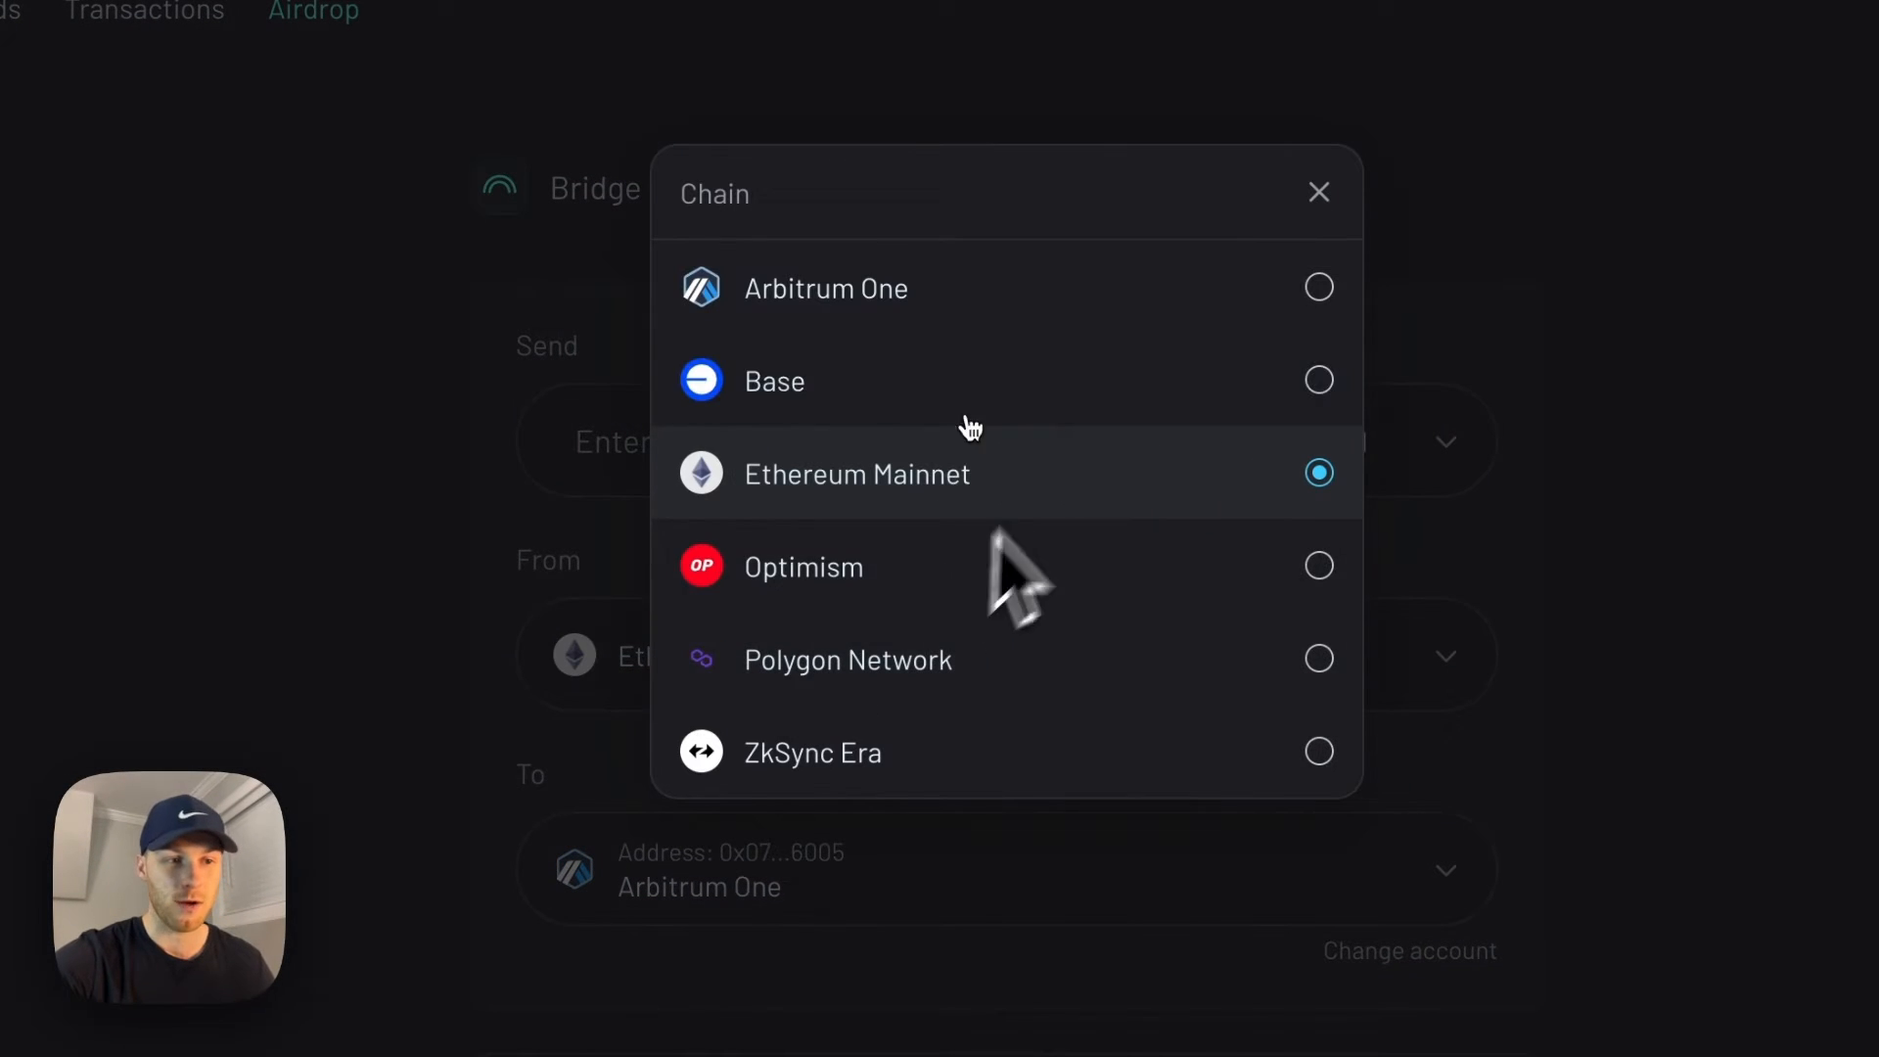
{"action": "left_click", "coordinate": [773, 382]}
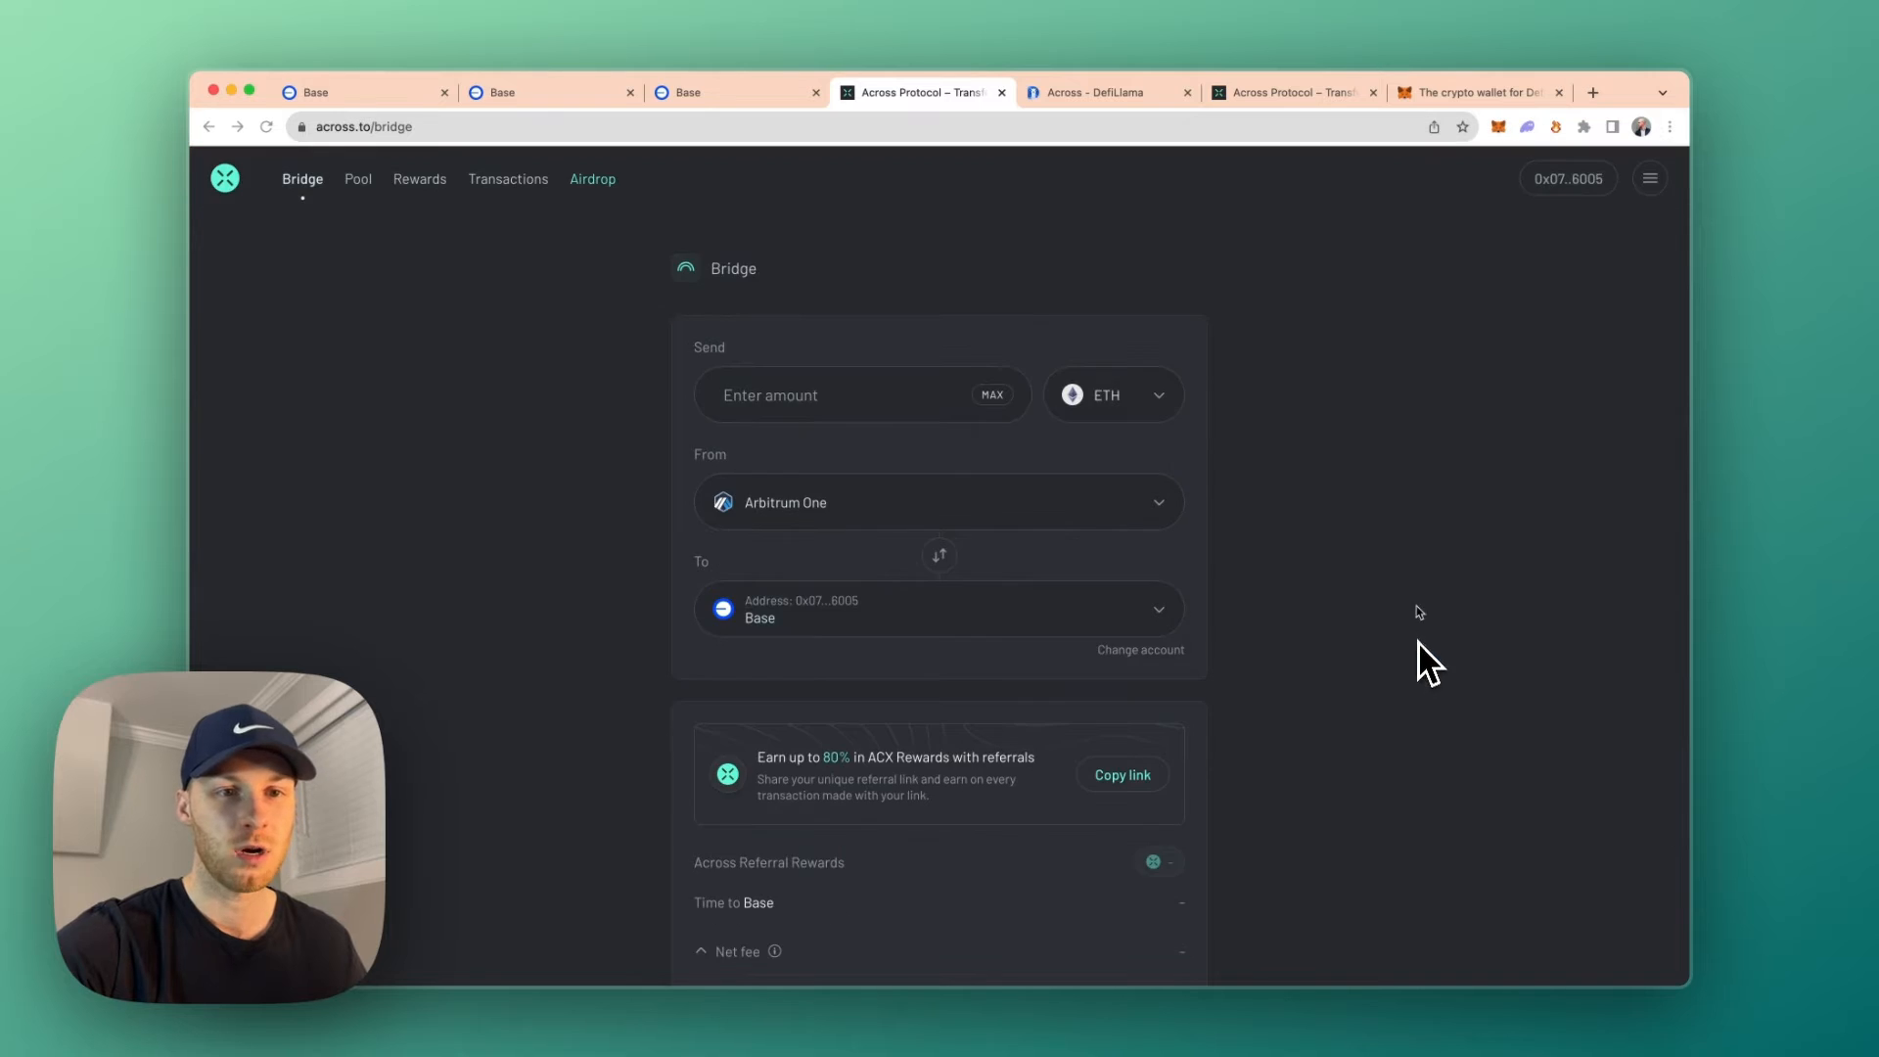
Enter the ETH send amount to bridge from Arbitrum One to Base
{"action": "type", "text": "0."}
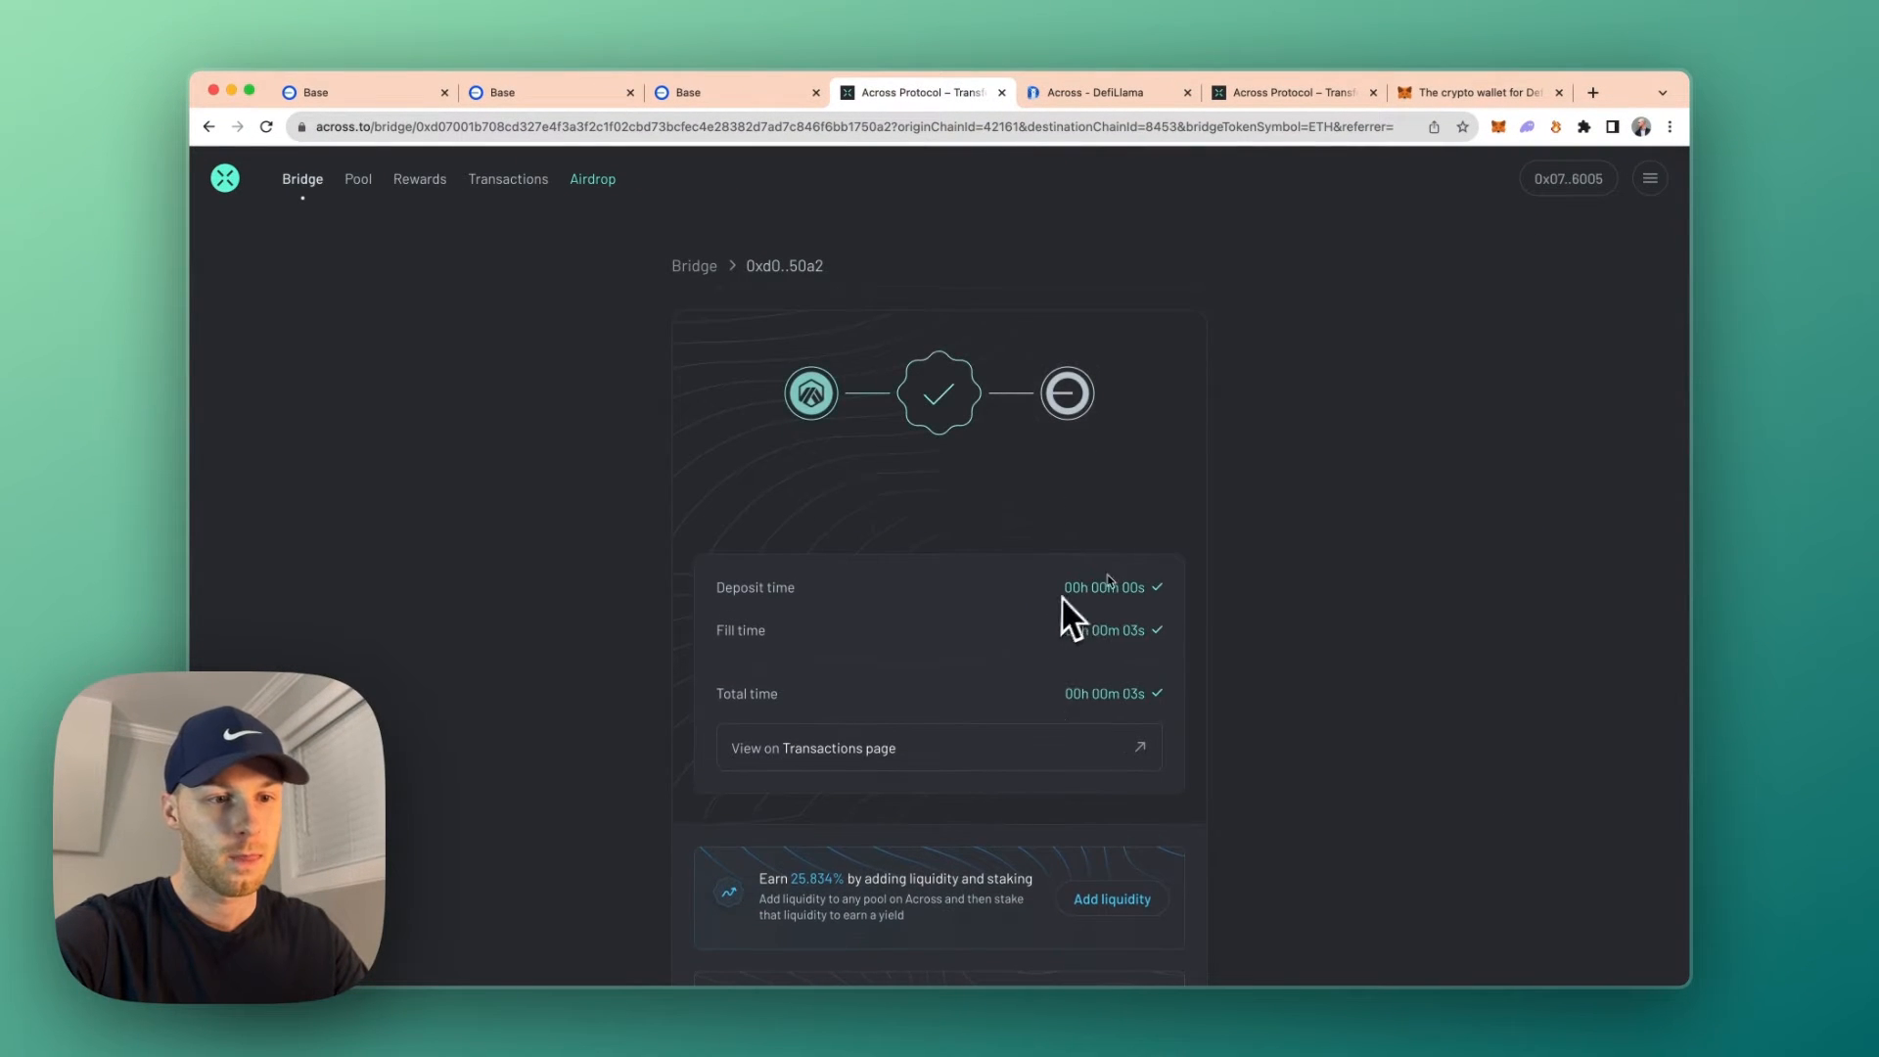
{"action": "left_click", "coordinate": [1104, 92]}
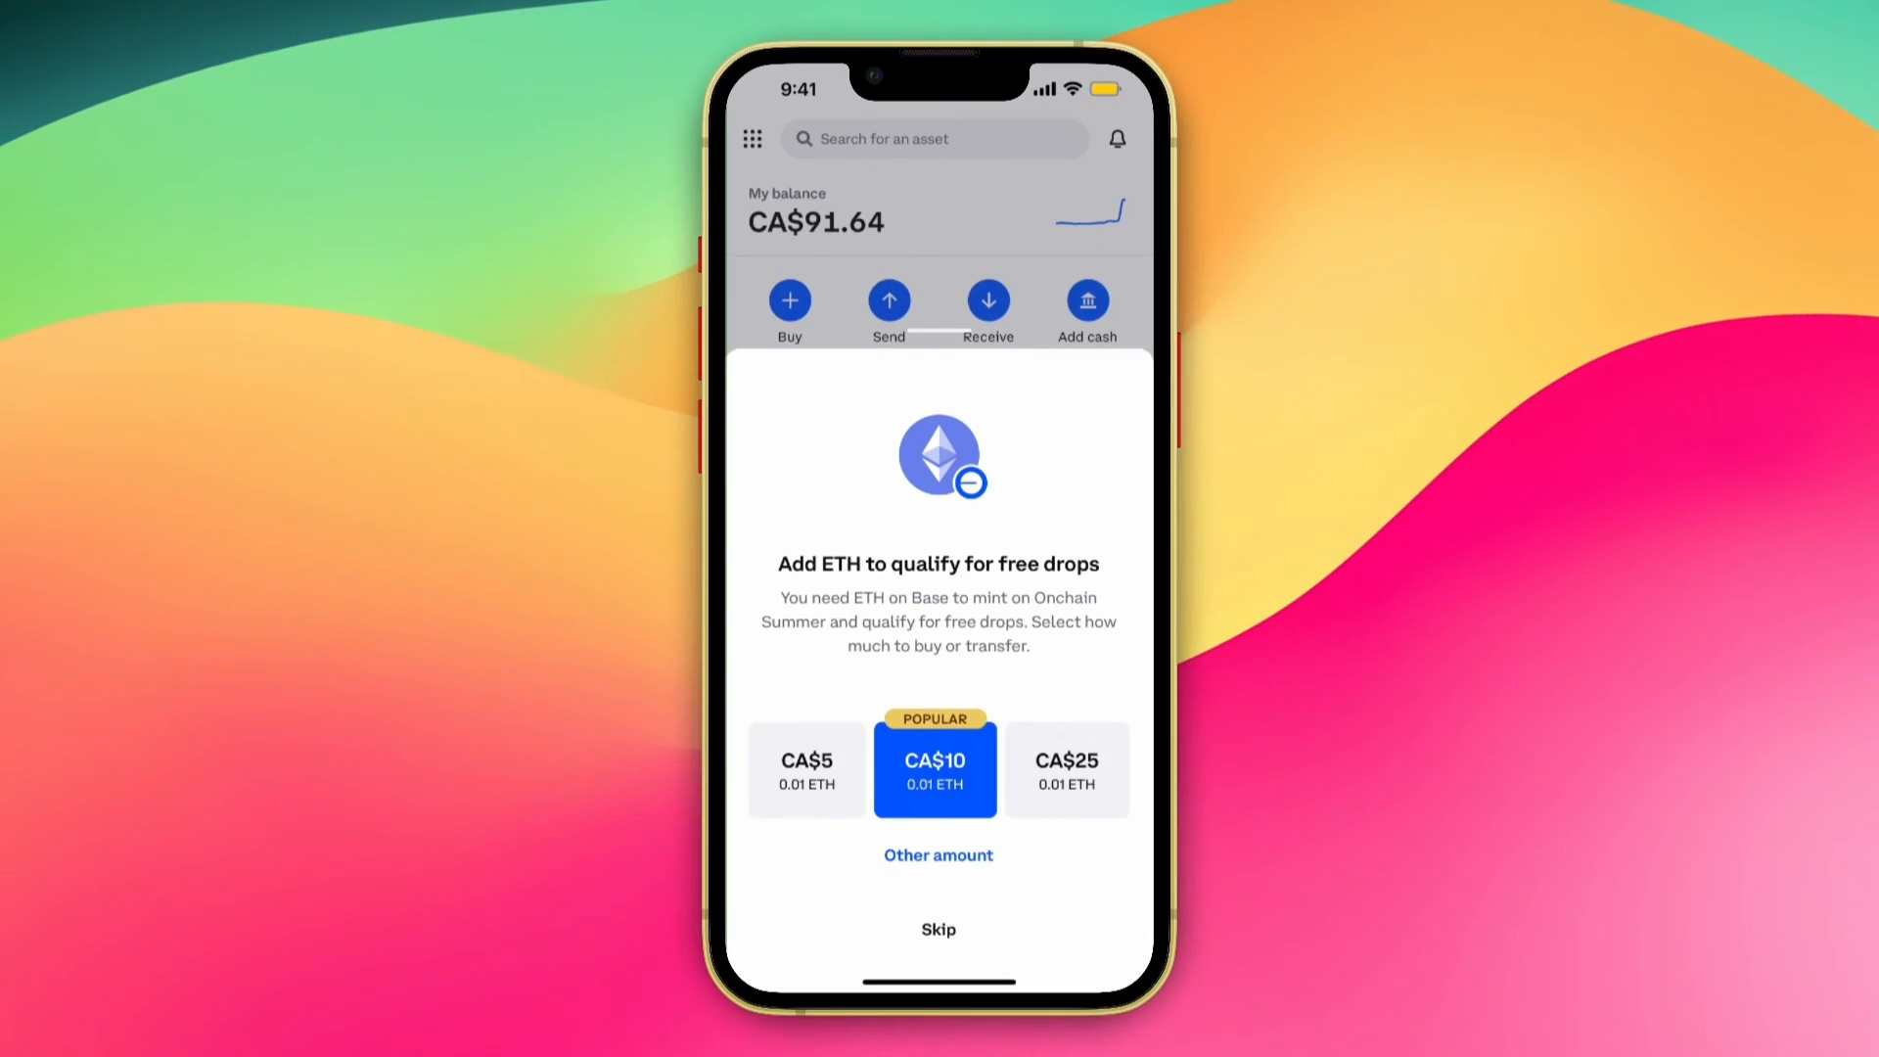
Select the CA$5 amount for buying ETH on Base
{"action": "left_click", "coordinate": [936, 769]}
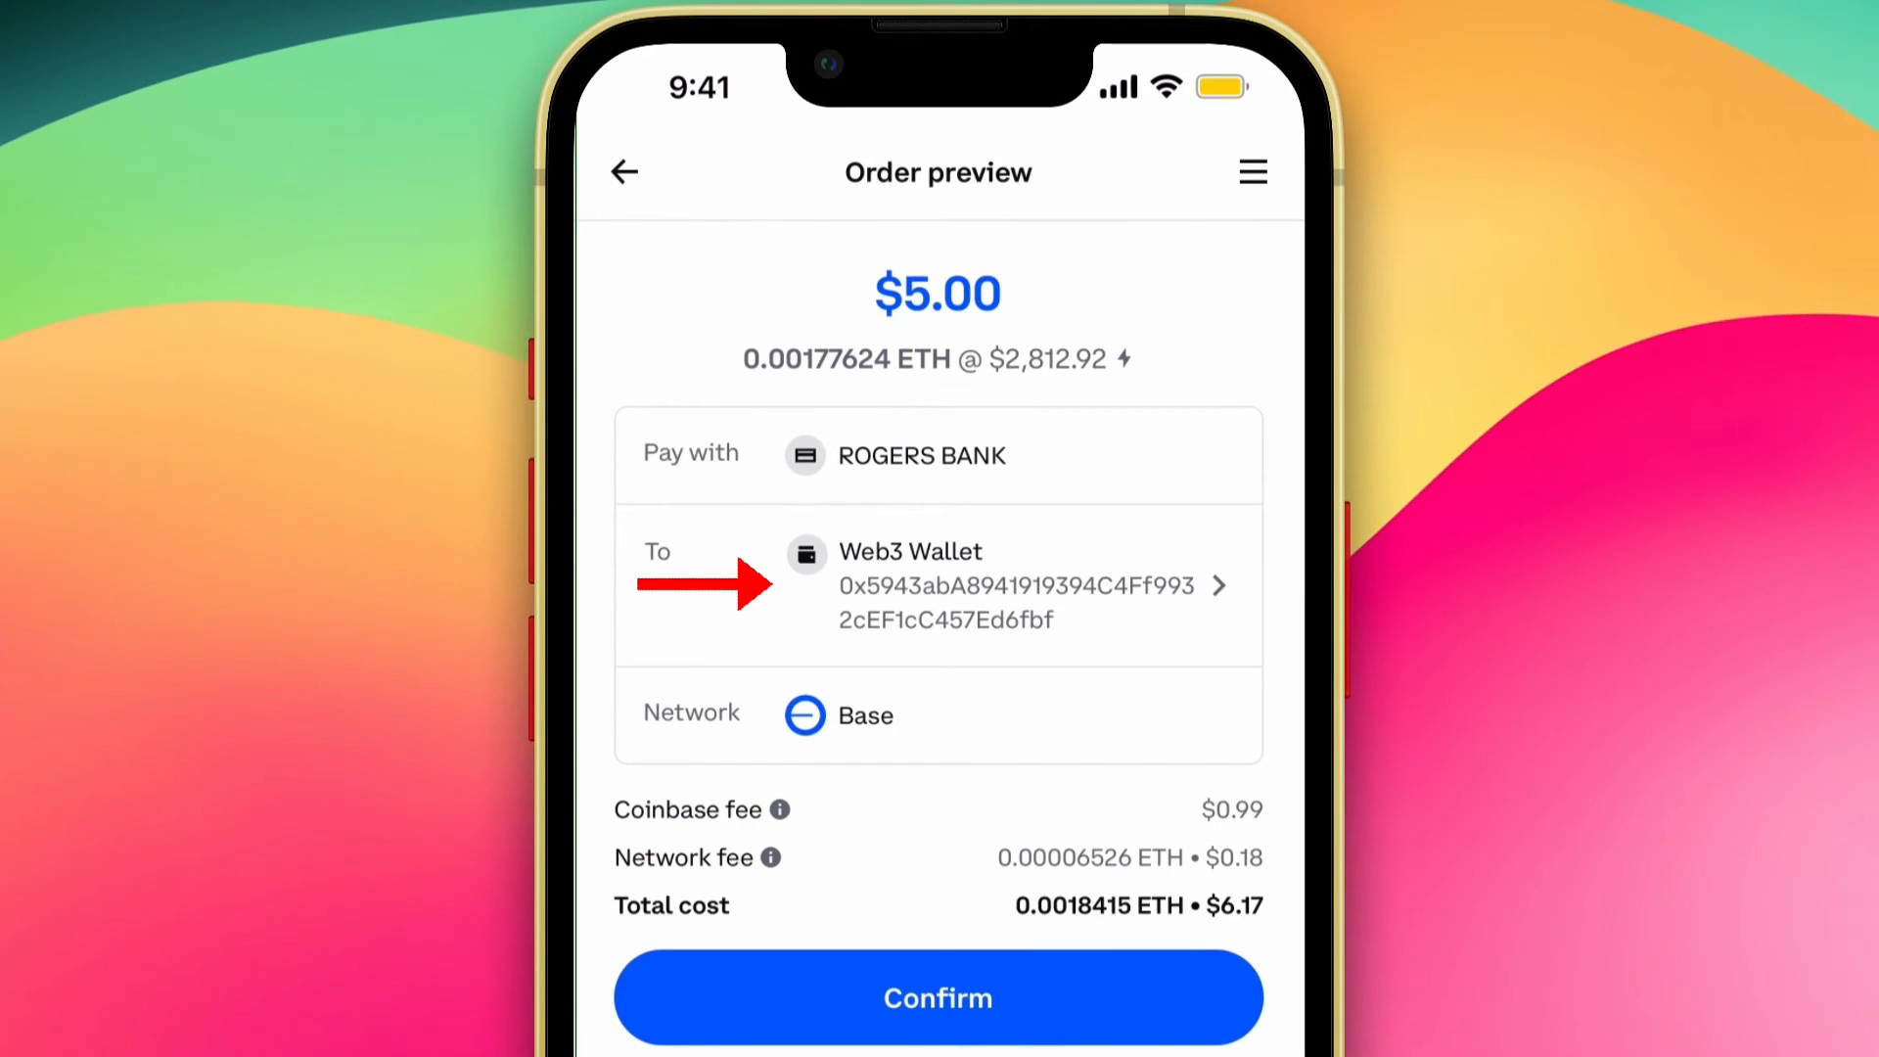
Return from the $5 ETH order preview to the Buy Ethereum amount screen
{"action": "left_click", "coordinate": [622, 172]}
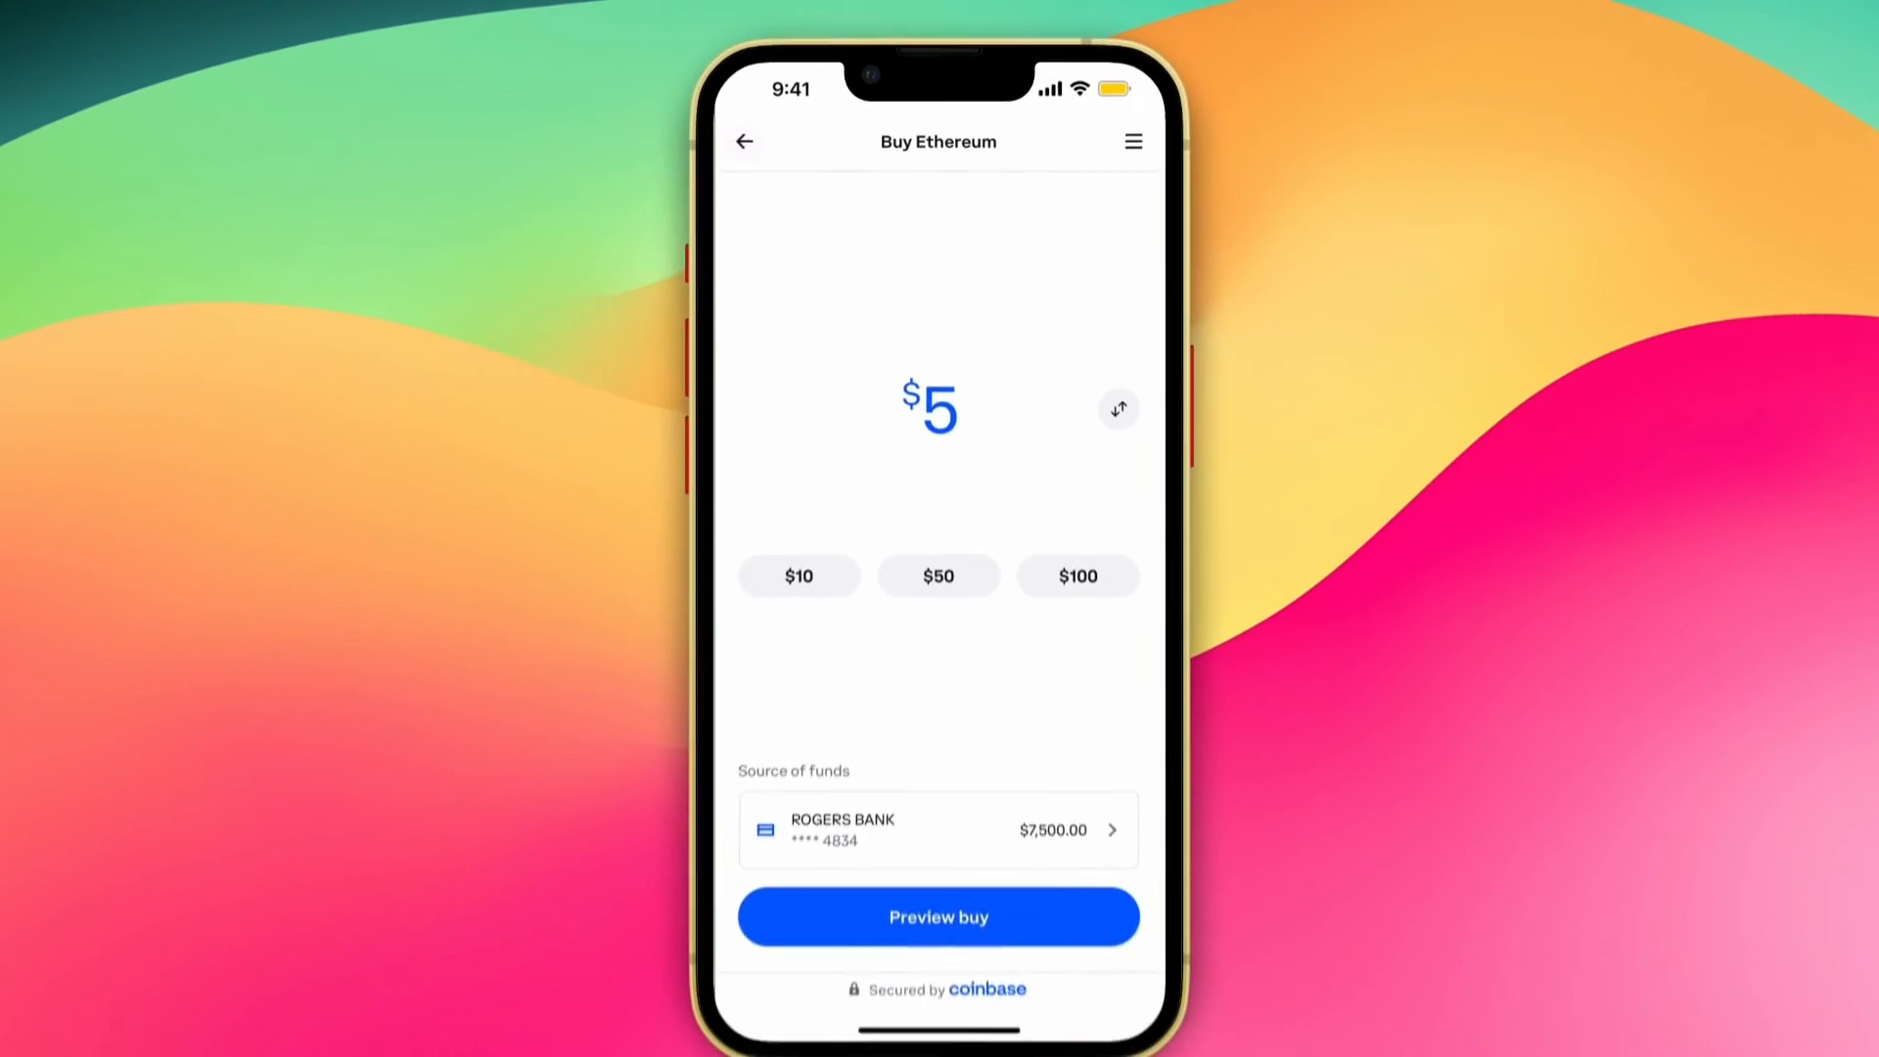